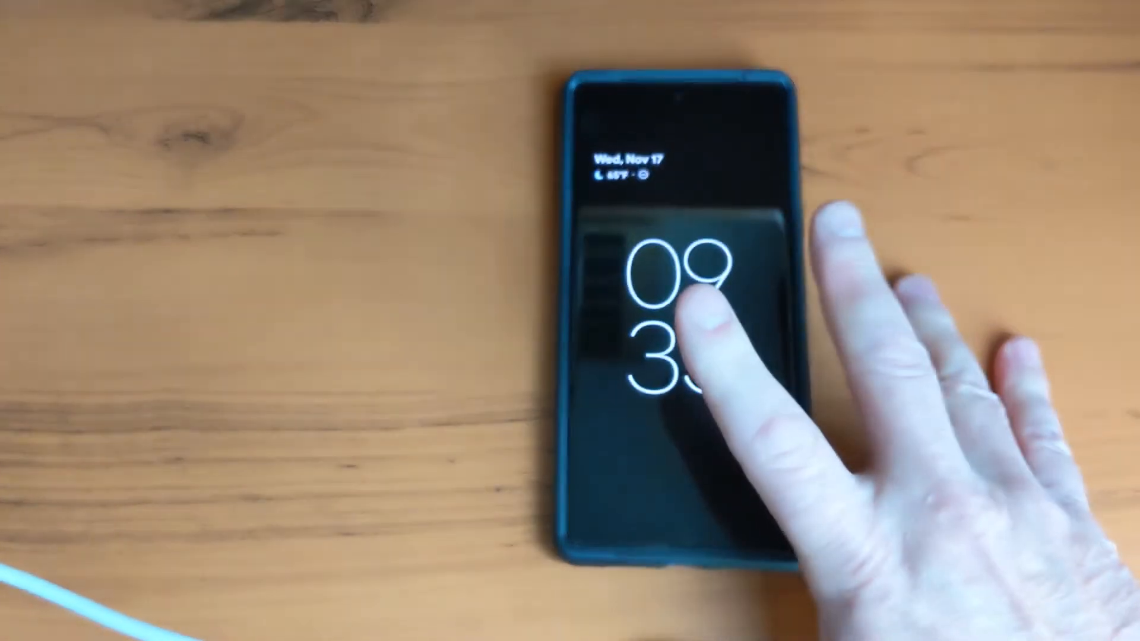
Step: Unlock the phone with the under-display fingerprint sensor
{"action": "left_click", "coordinate": [684, 312]}
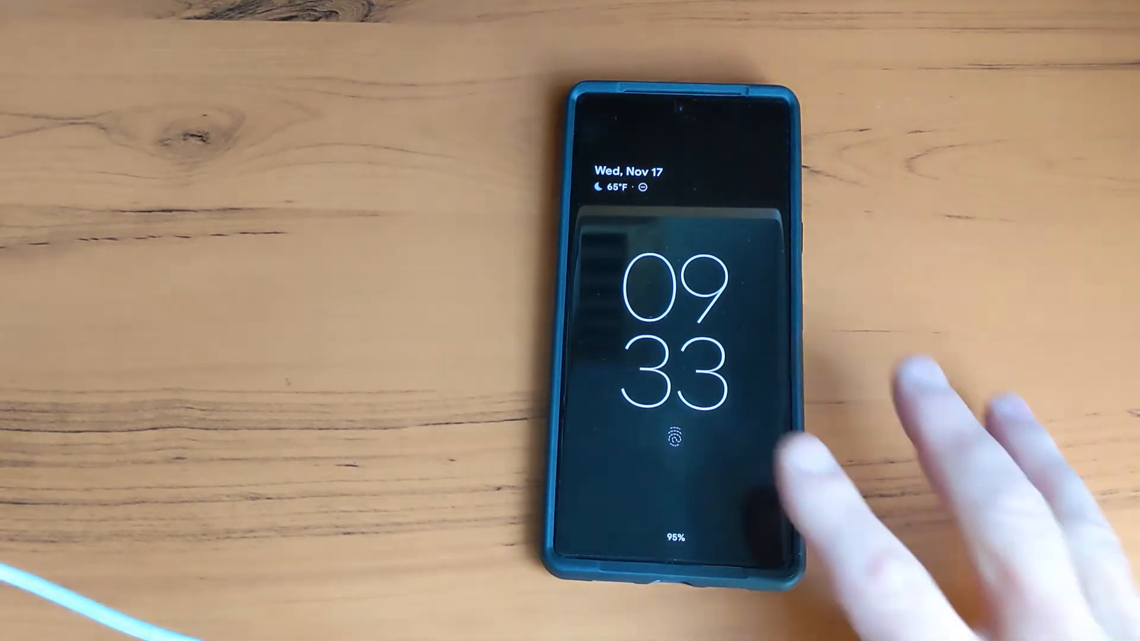
{"action": "left_click", "coordinate": [675, 436]}
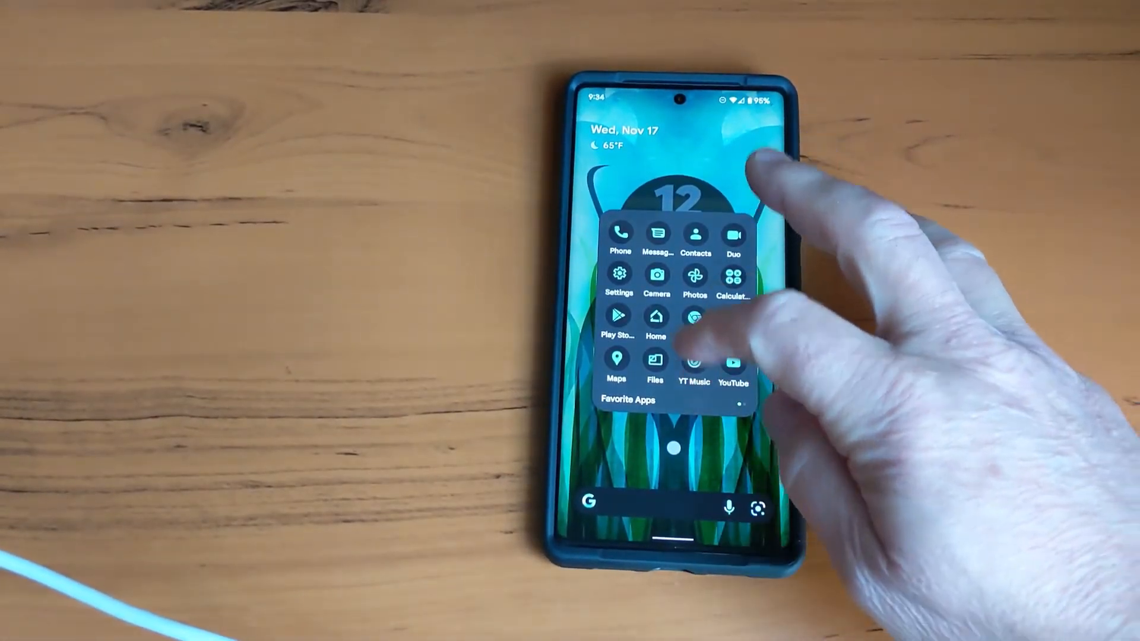
Step: Reach the Fingerprint Unlock page via Settings and Security, listing Finger 1 and Finger 2
{"action": "left_click", "coordinate": [619, 283]}
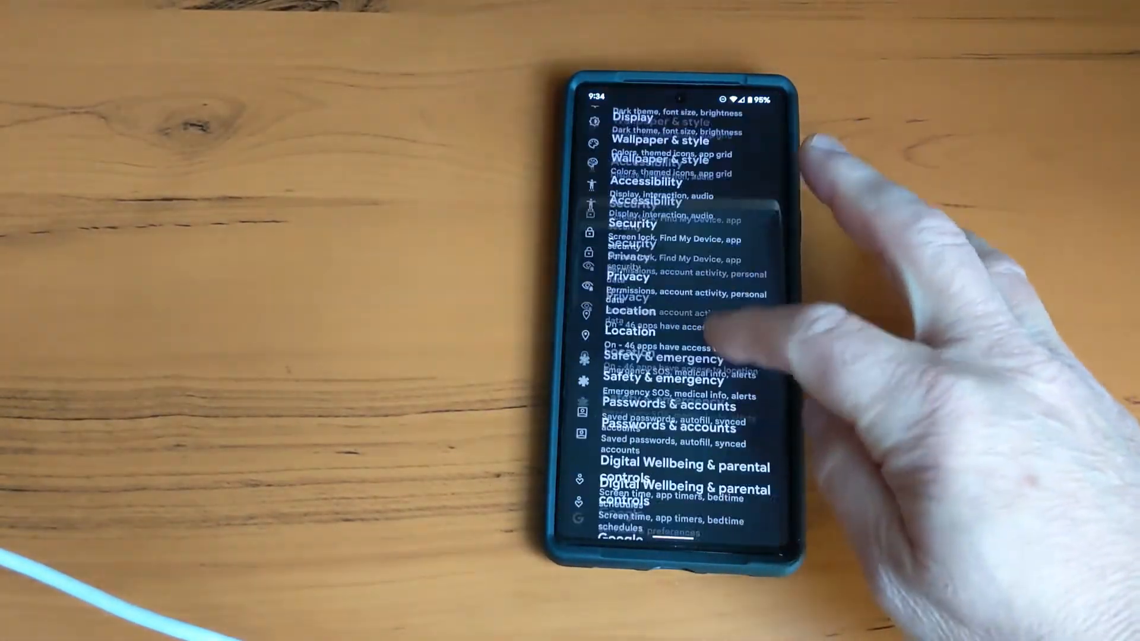
{"action": "scroll", "scroll_direction": "down", "scroll_amount": 3}
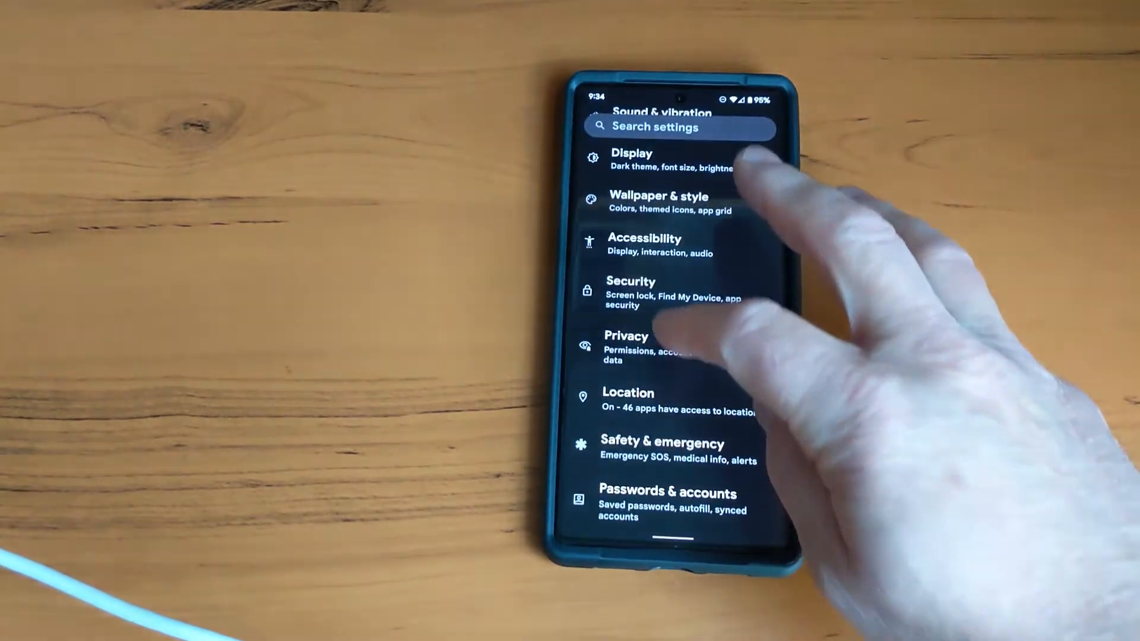
{"action": "left_click", "coordinate": [631, 291]}
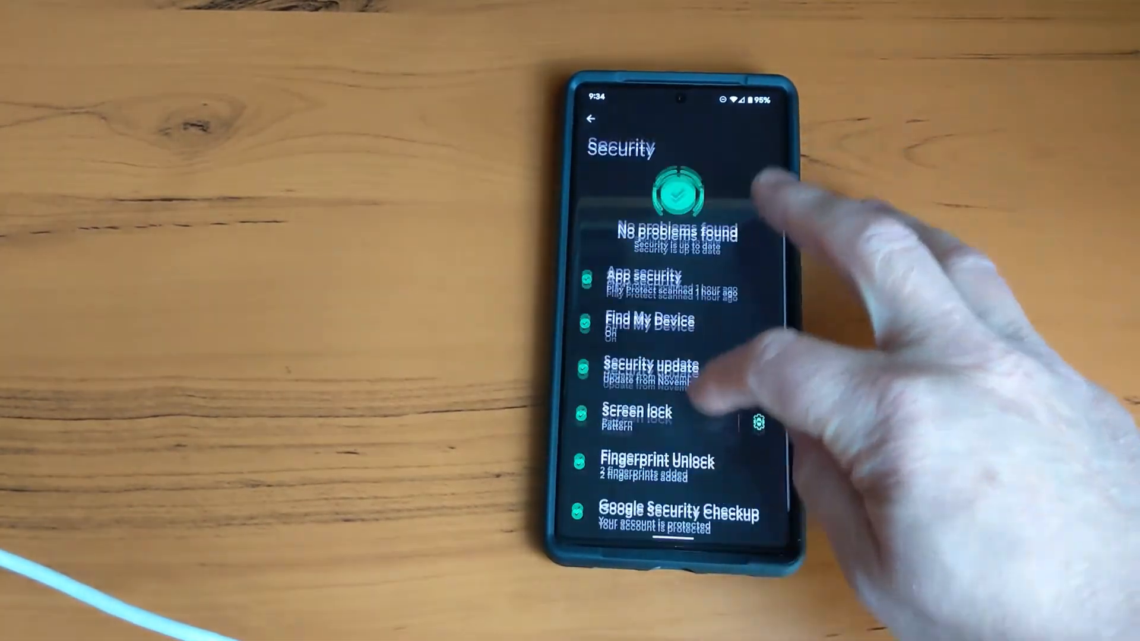
{"action": "left_click", "coordinate": [637, 413]}
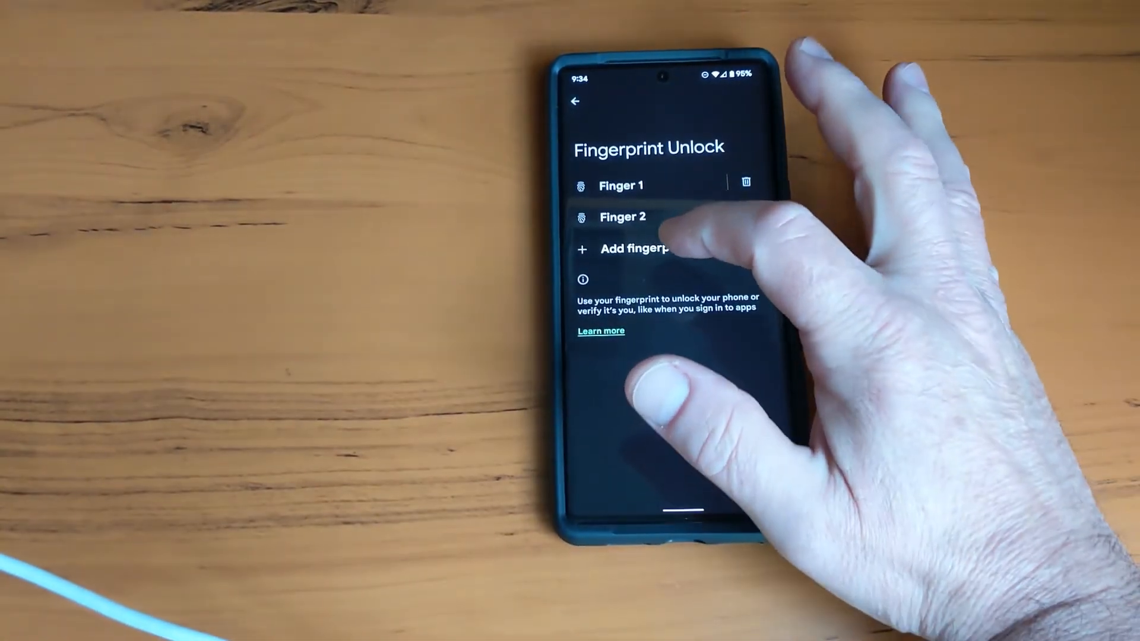
Step: Add a third fingerprint, touching and lifting the thumb until 'Fingerprint added' appears
{"action": "left_click", "coordinate": [633, 248]}
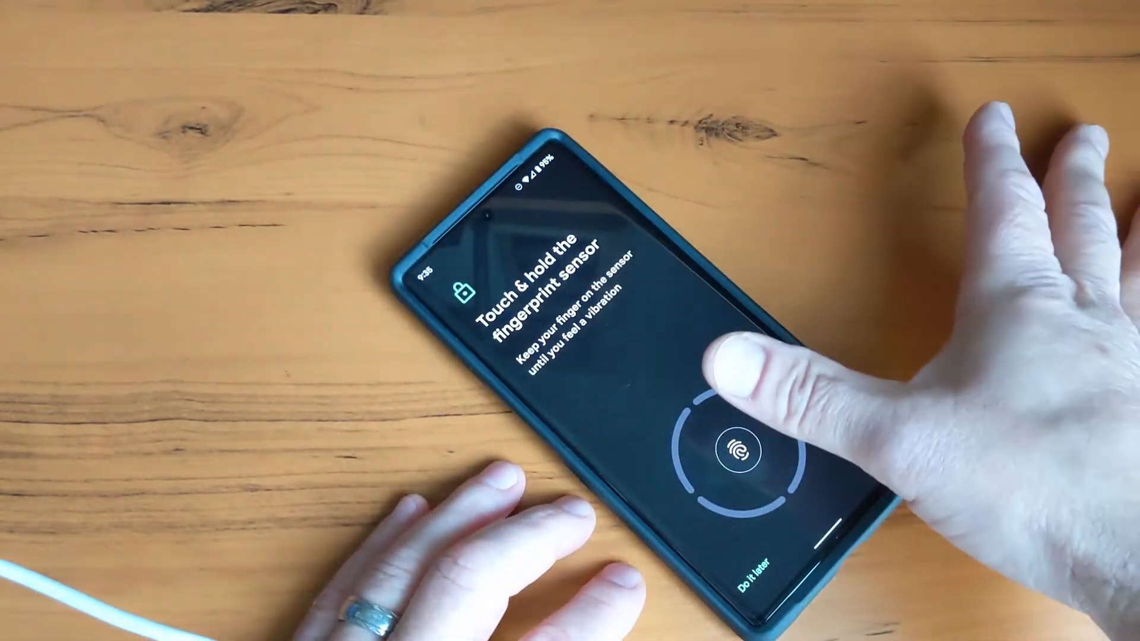
{"action": "left_click", "coordinate": [737, 452]}
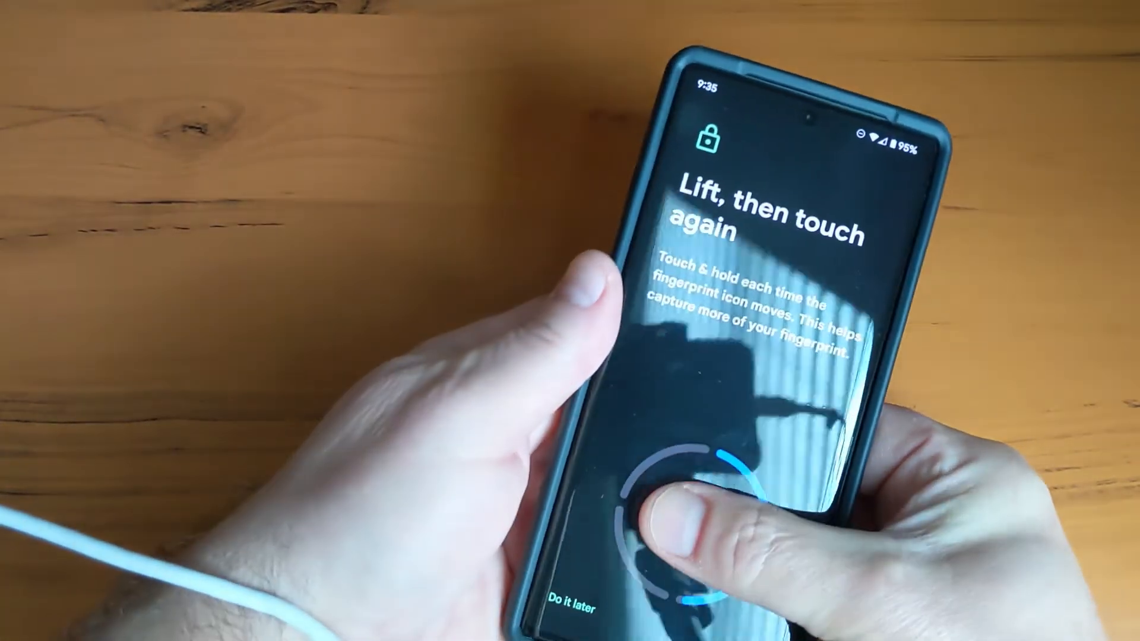
{"action": "left_click", "coordinate": [692, 501]}
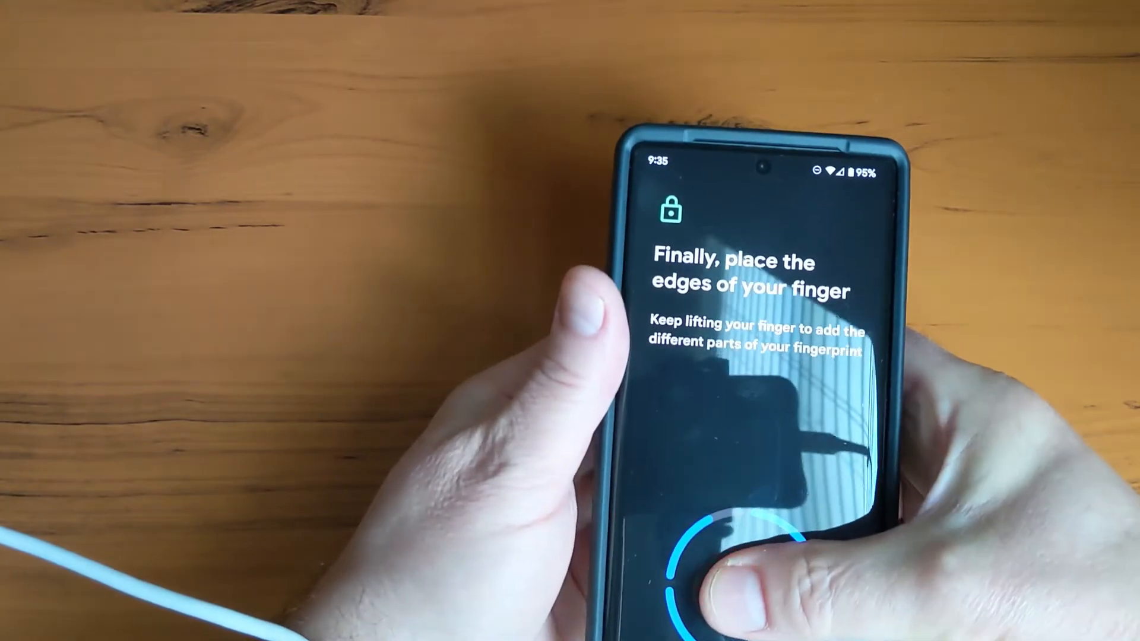
{"action": "left_click", "coordinate": [734, 510]}
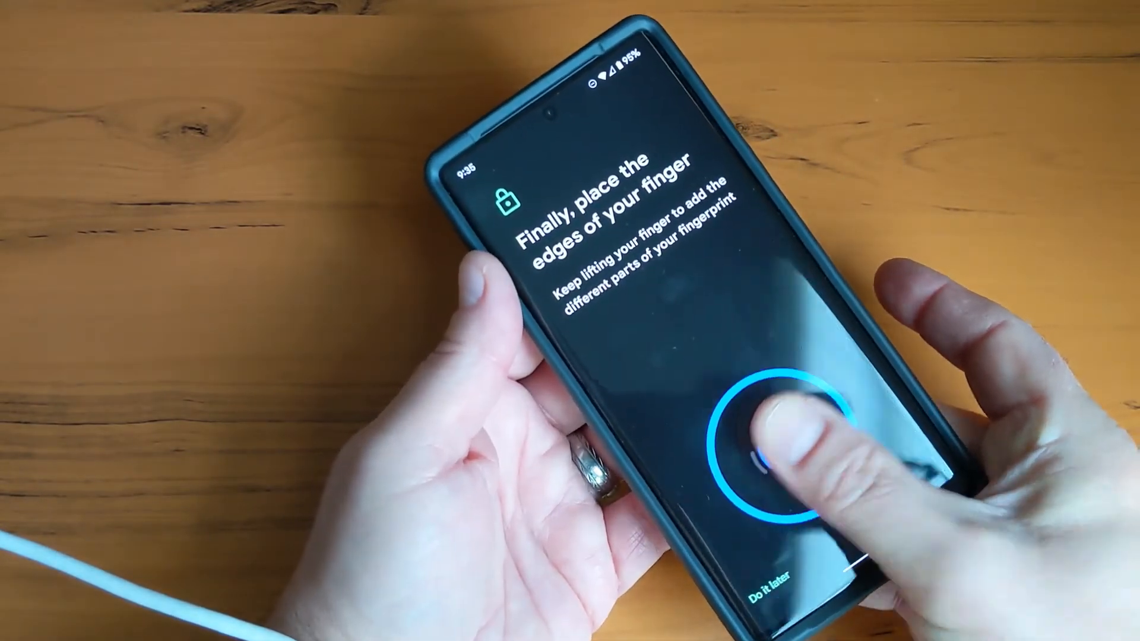
{"action": "left_click", "coordinate": [778, 452]}
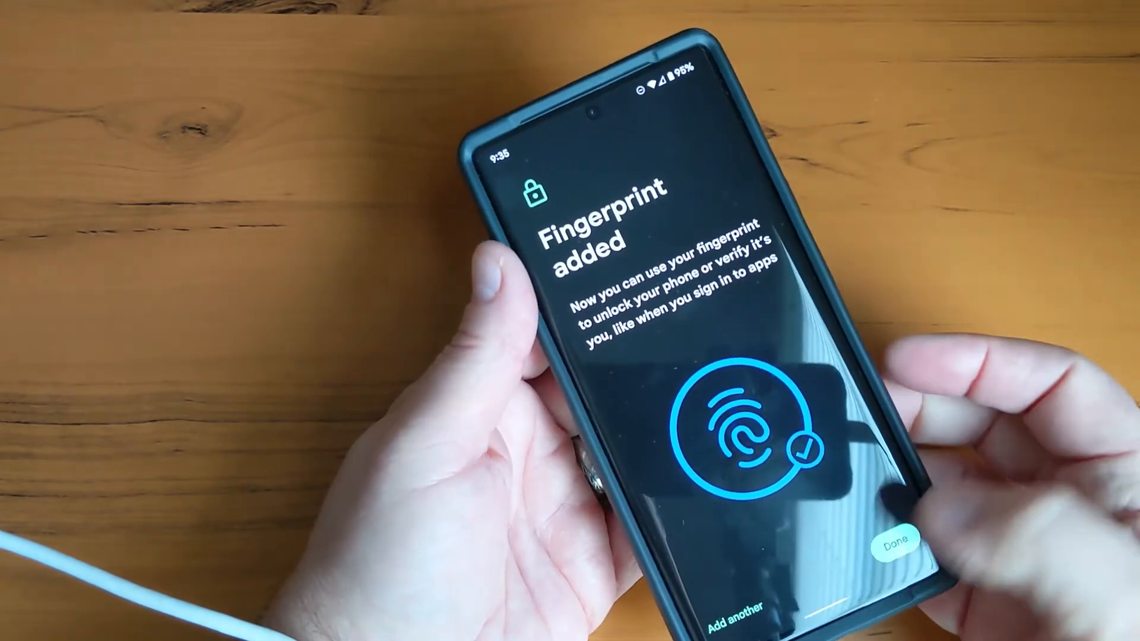
Step: Finish with Done, then add a fourth fingerprint until 'Fingerprint added' shows
{"action": "left_click", "coordinate": [879, 544]}
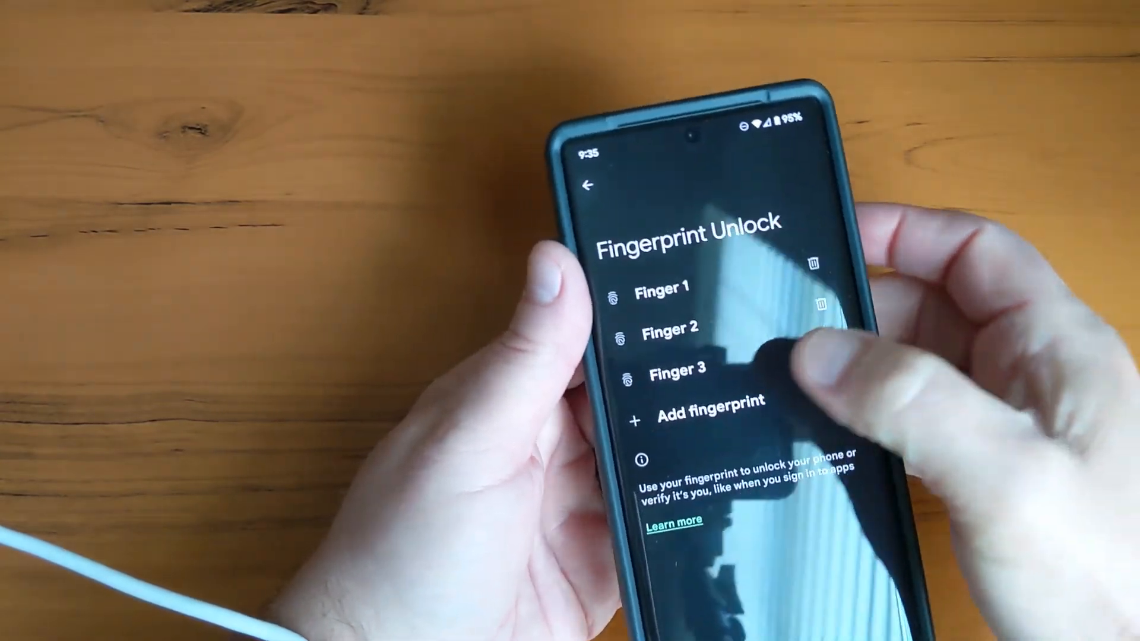
{"action": "left_click", "coordinate": [711, 403]}
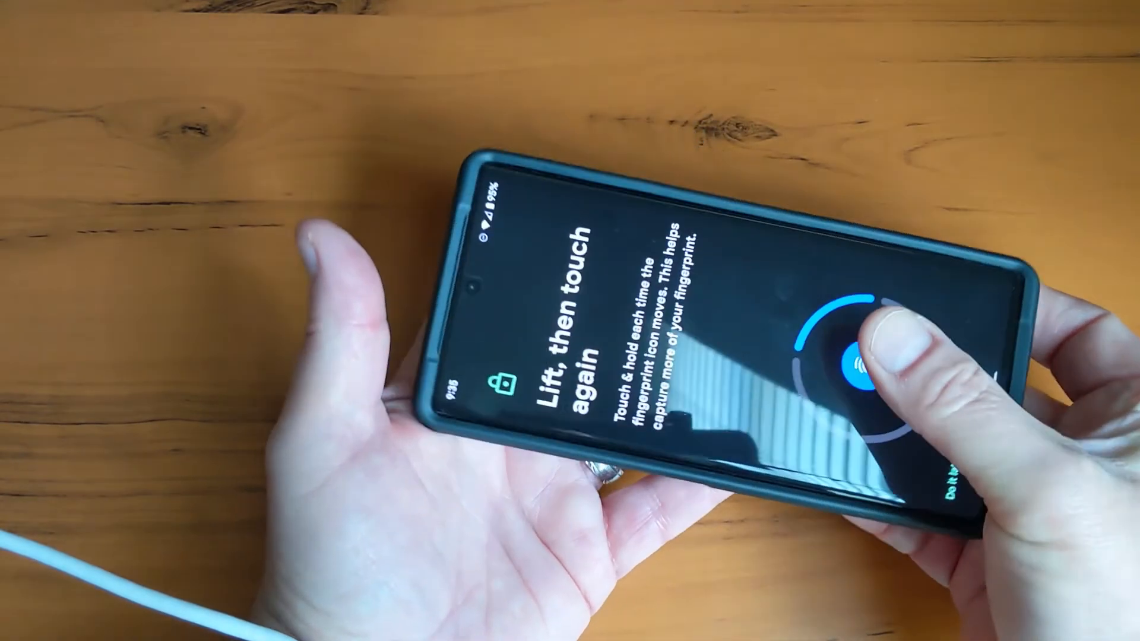
{"action": "left_click", "coordinate": [857, 364]}
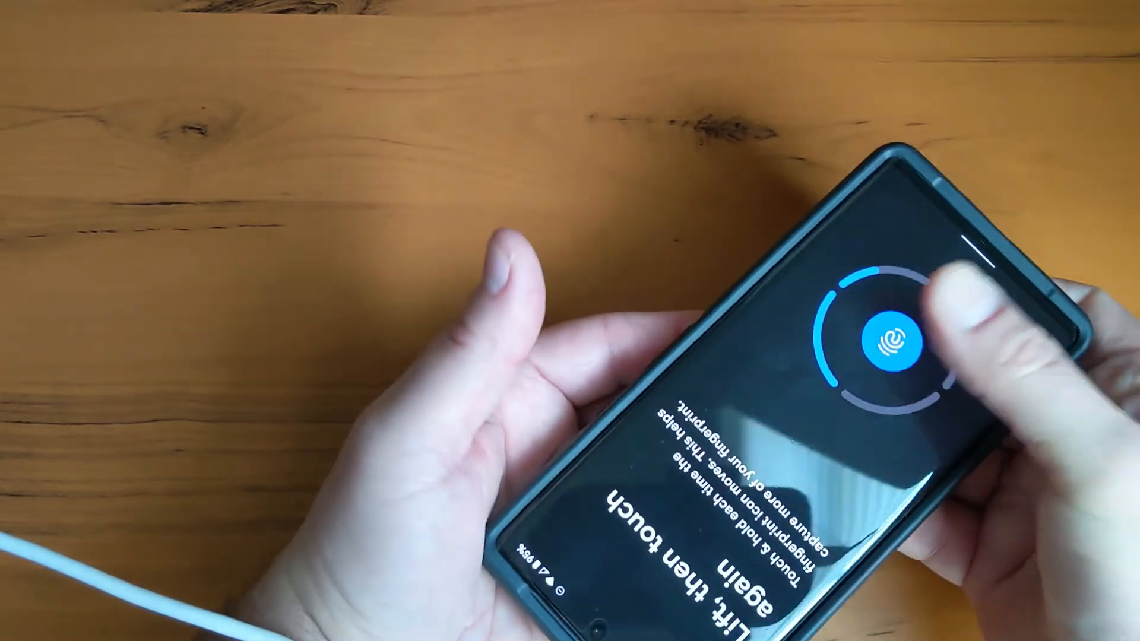
{"action": "left_click", "coordinate": [894, 338]}
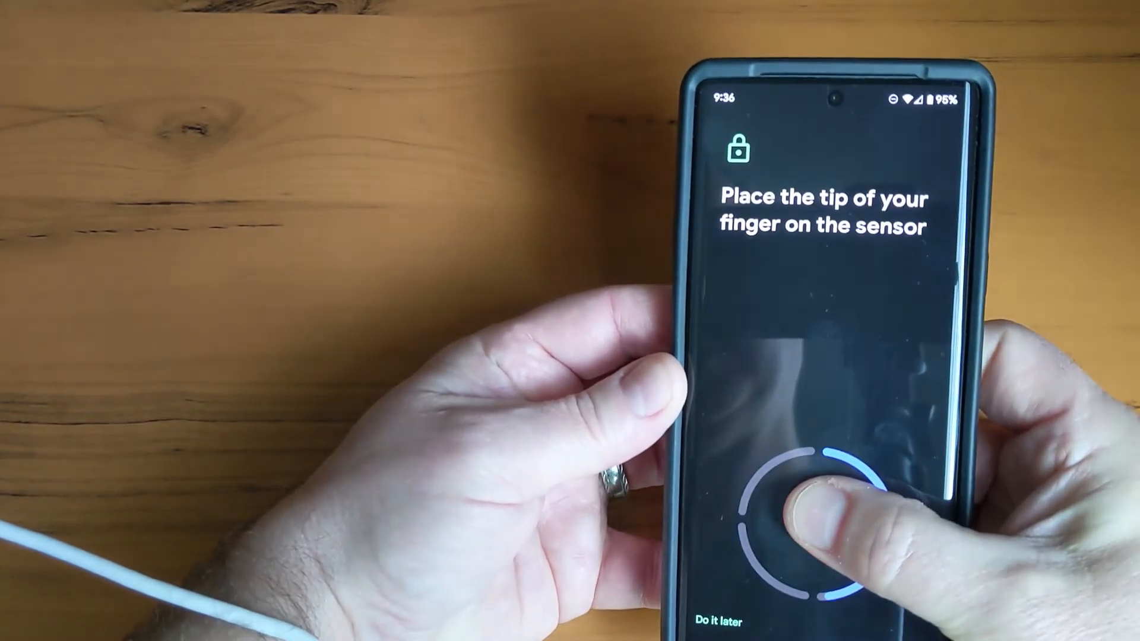
{"action": "left_click", "coordinate": [815, 509]}
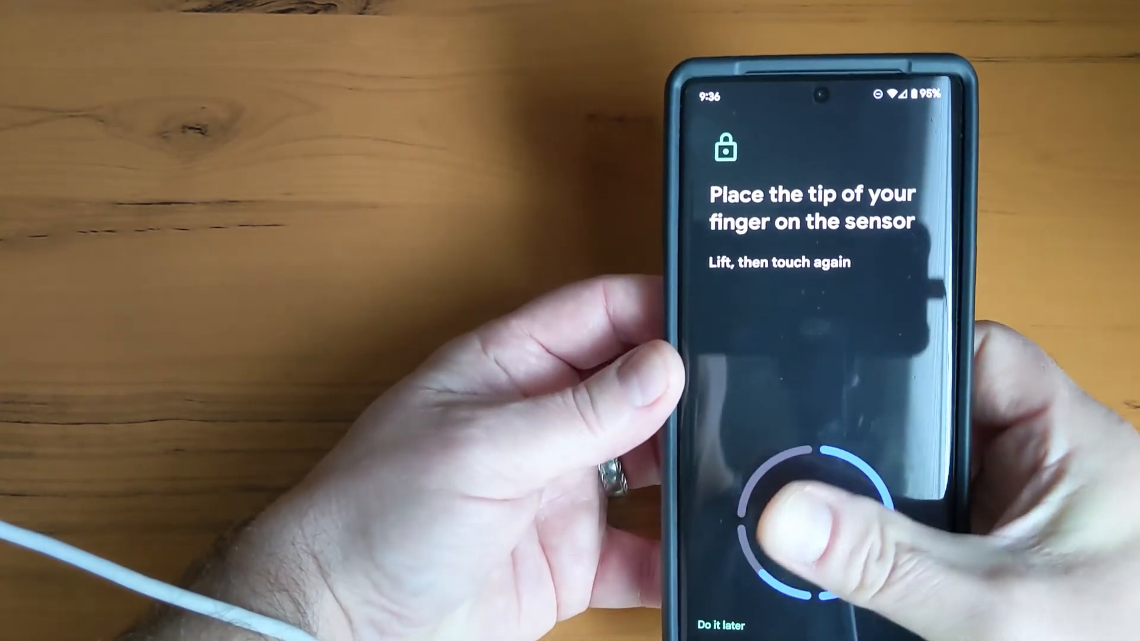
{"action": "left_click", "coordinate": [815, 509]}
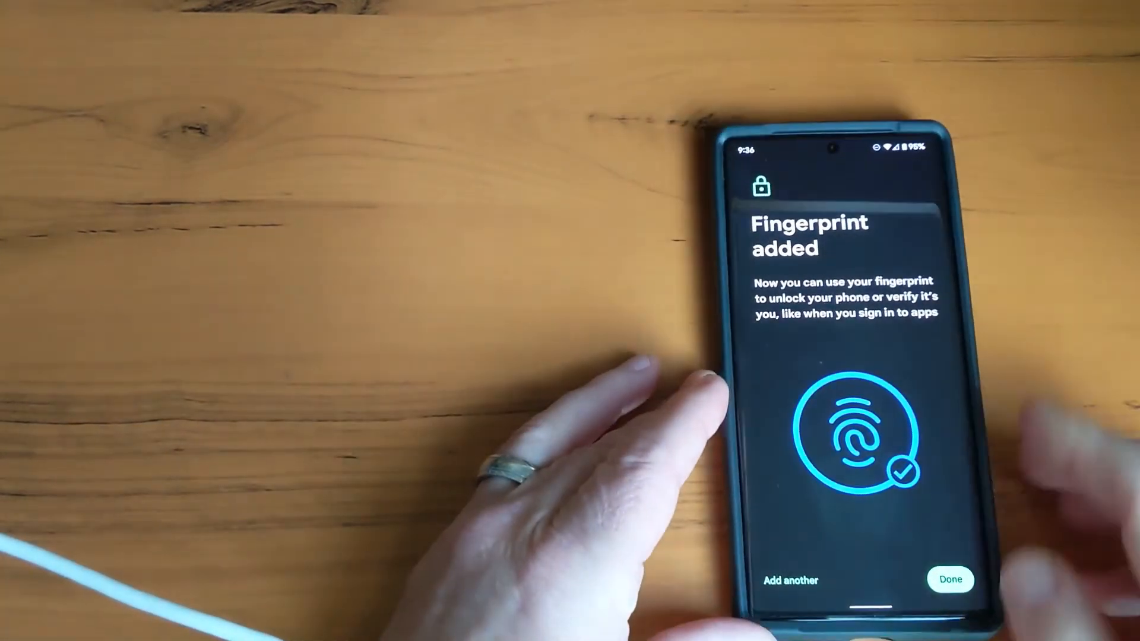
{"action": "left_click", "coordinate": [950, 579]}
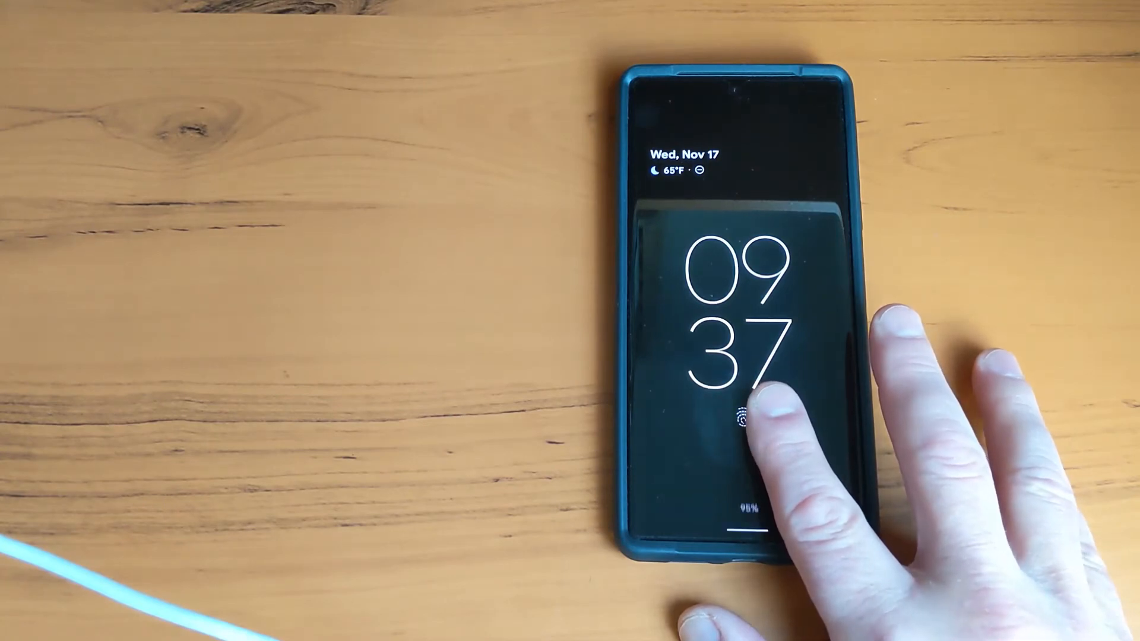
{"action": "left_click", "coordinate": [742, 421]}
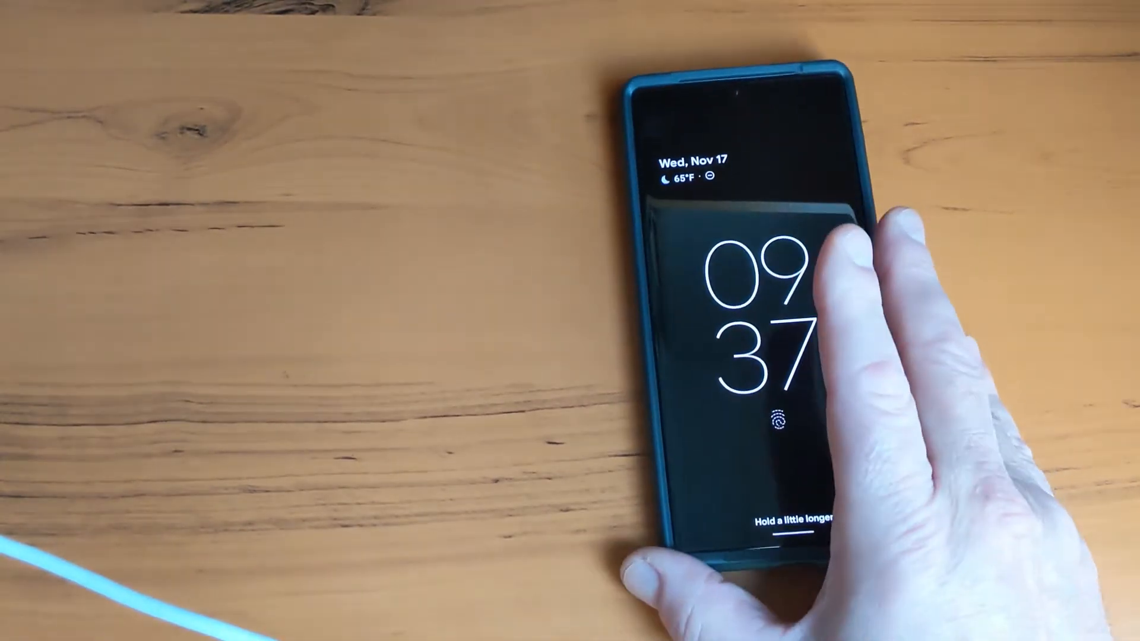
{"action": "left_click", "coordinate": [771, 420]}
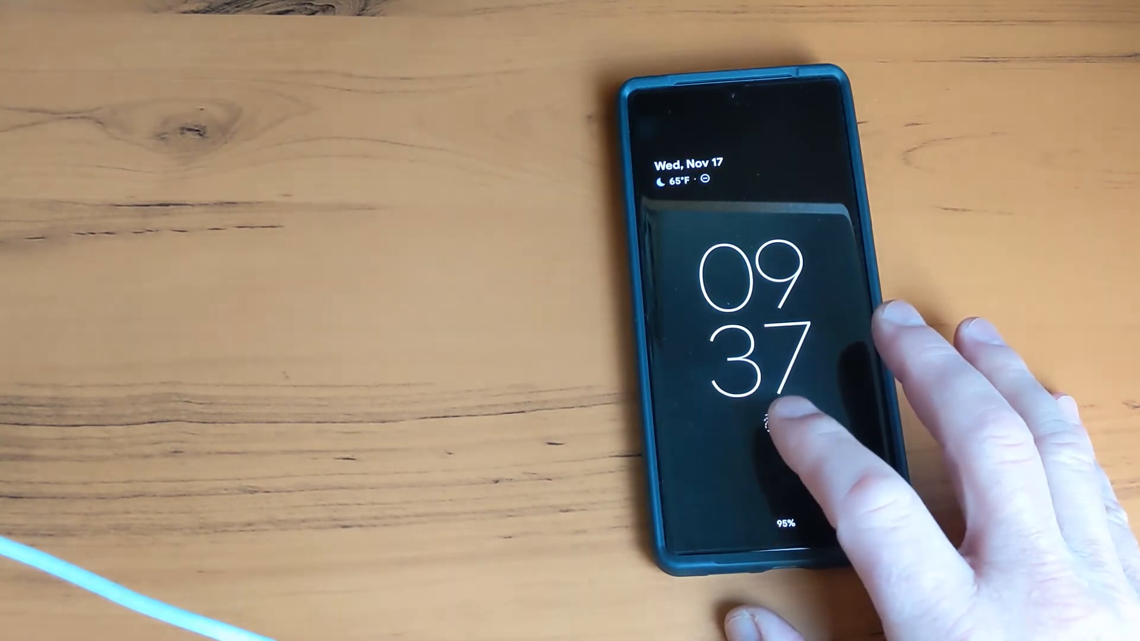
{"action": "left_click", "coordinate": [757, 428]}
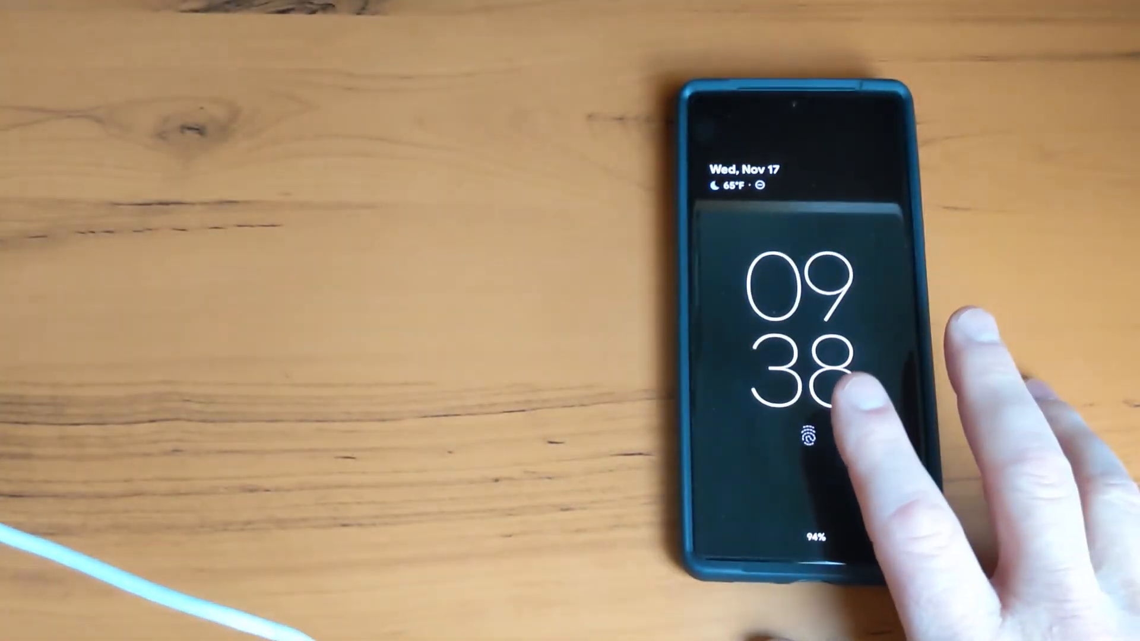
{"action": "left_click", "coordinate": [805, 433]}
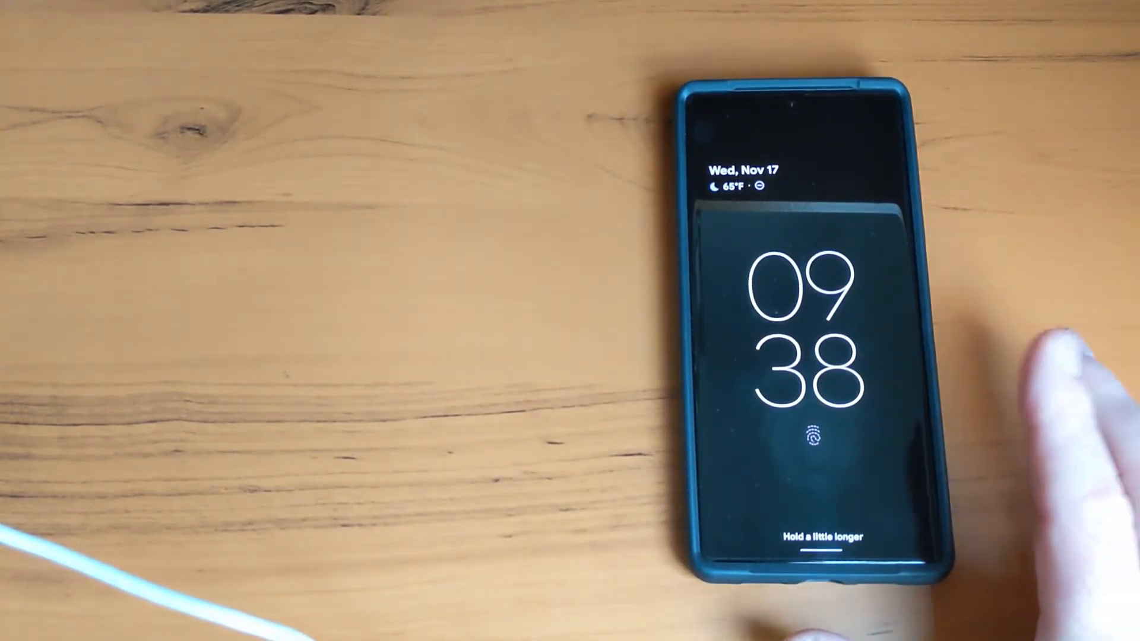
{"action": "left_click", "coordinate": [816, 436]}
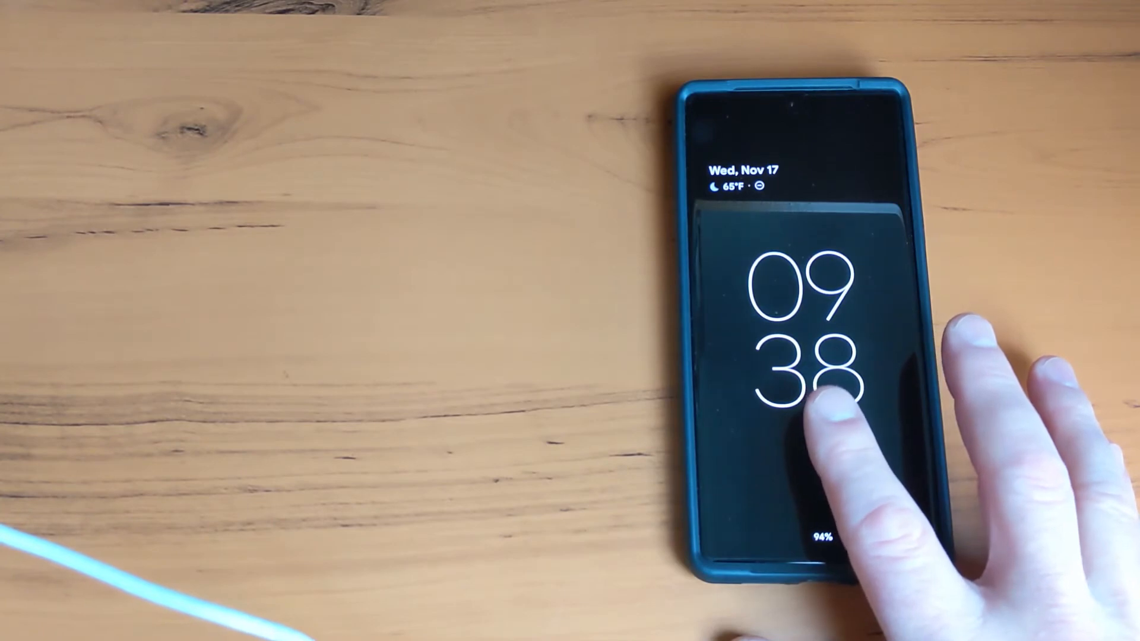
{"action": "left_click", "coordinate": [809, 429]}
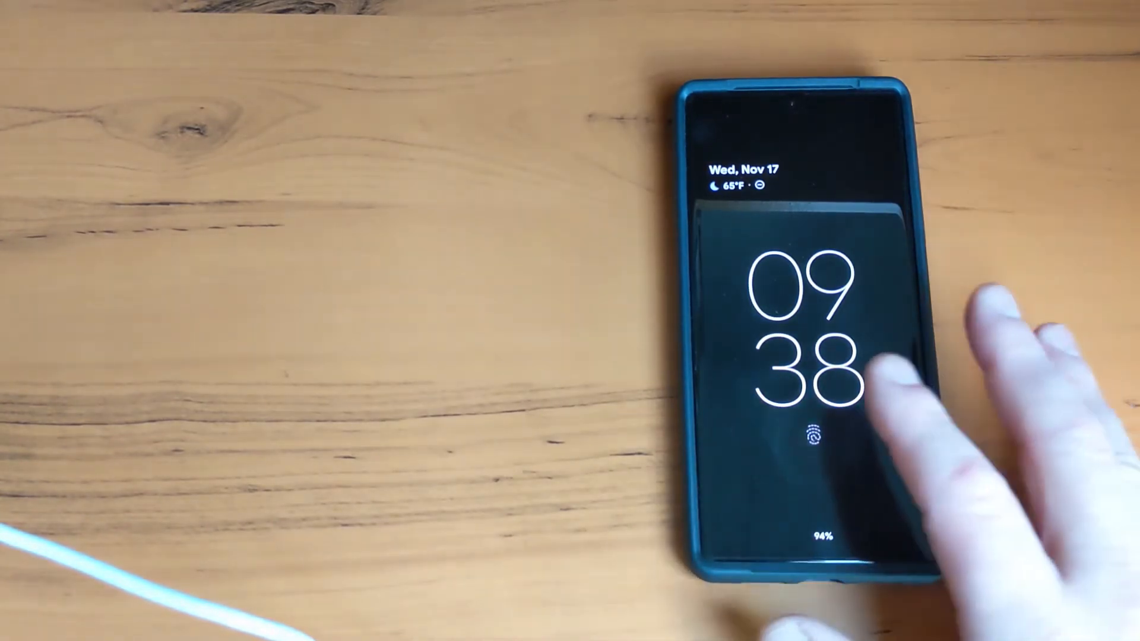